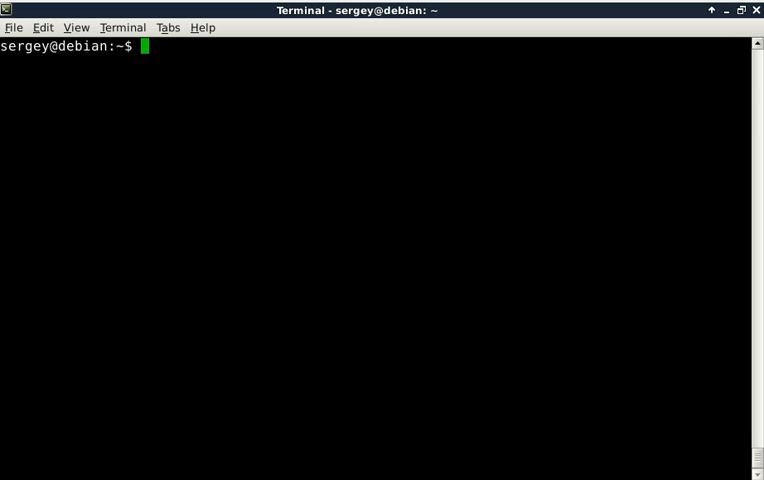
# List the home folder in detail with ls -la and create the folder /tmp/dir1.
pyautogui.write('l')
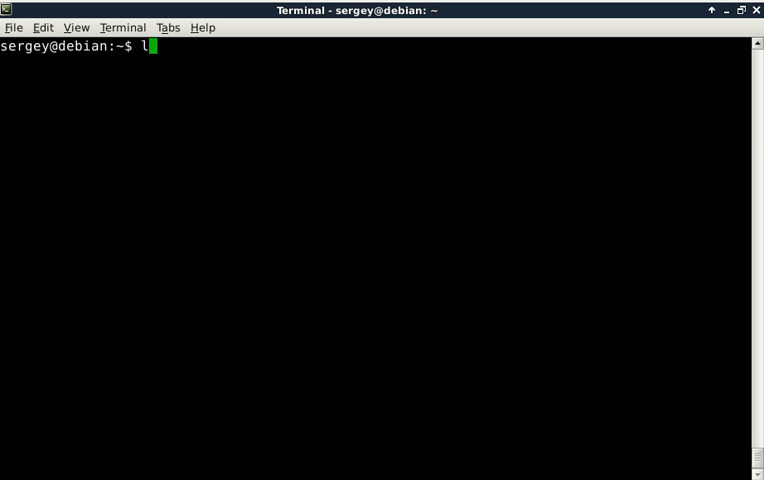
pyautogui.write('s -la')
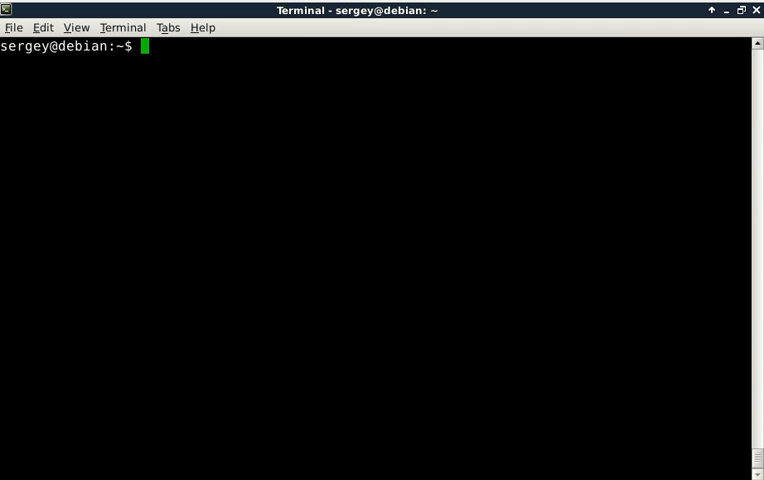
pyautogui.write('mkdir')
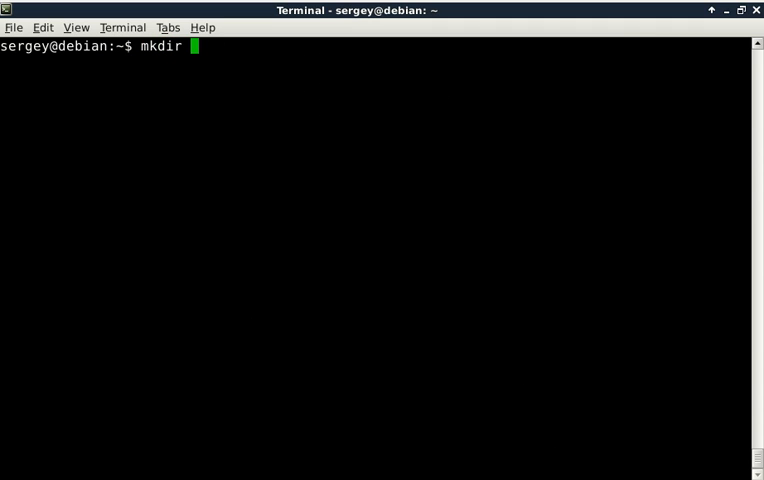
pyautogui.write('/t')
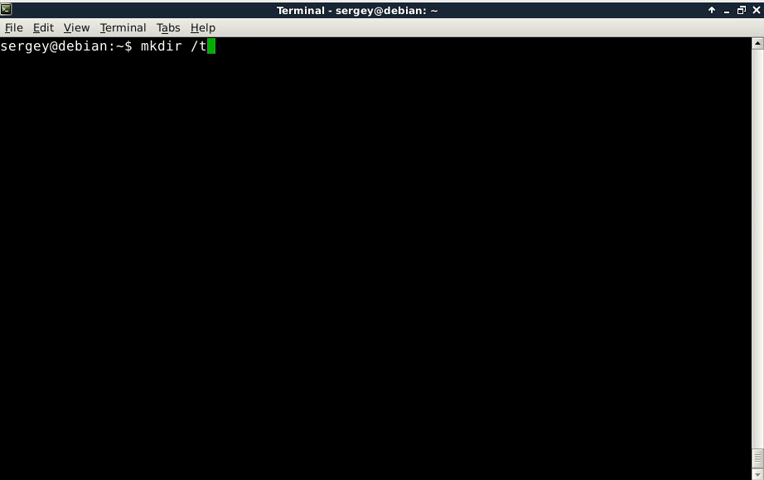
pyautogui.write('mp/dir1')
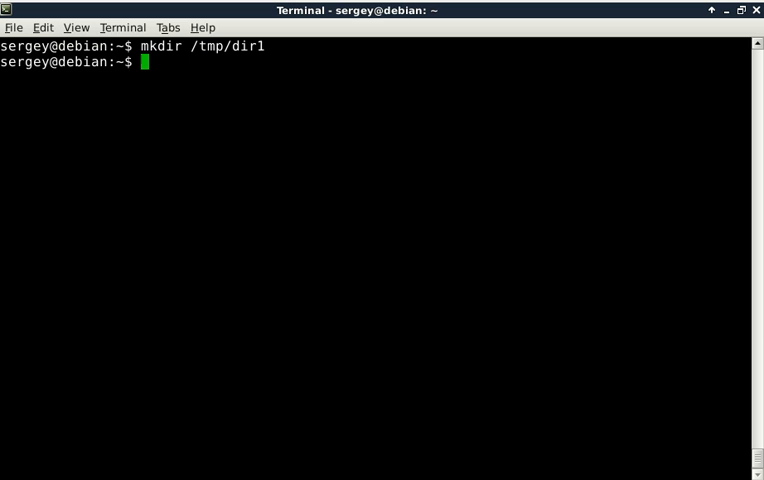
# Recursively copy the home folder's contents into /tmp/dir1 with cp -r * /tmp/dir1.
pyautogui.write('cp')
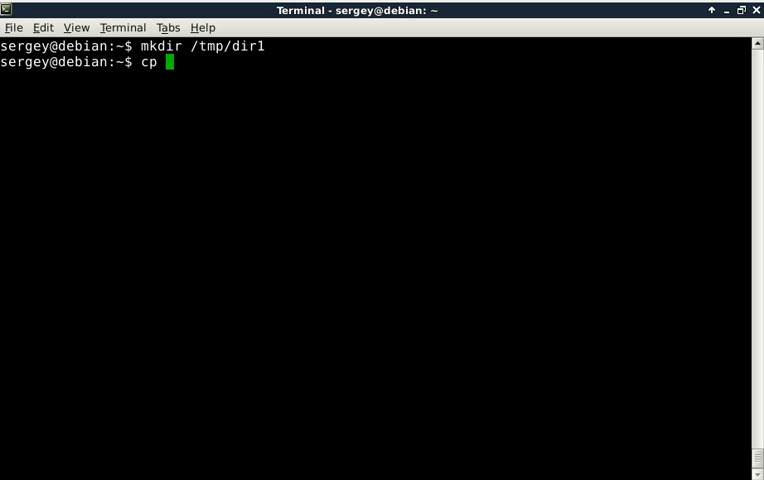
pyautogui.write('-r')
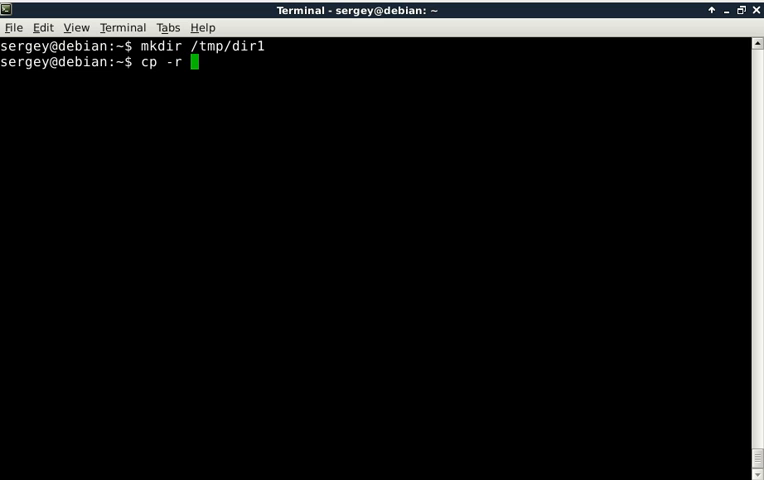
pyautogui.write('*')
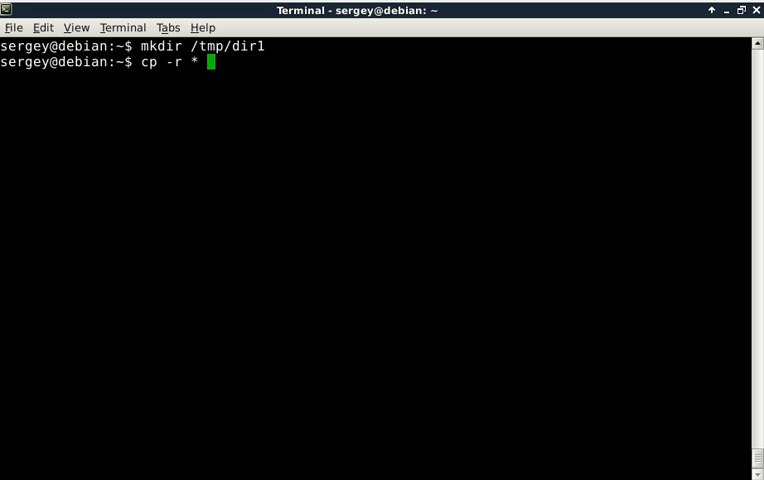
pyautogui.write('/tmp/')
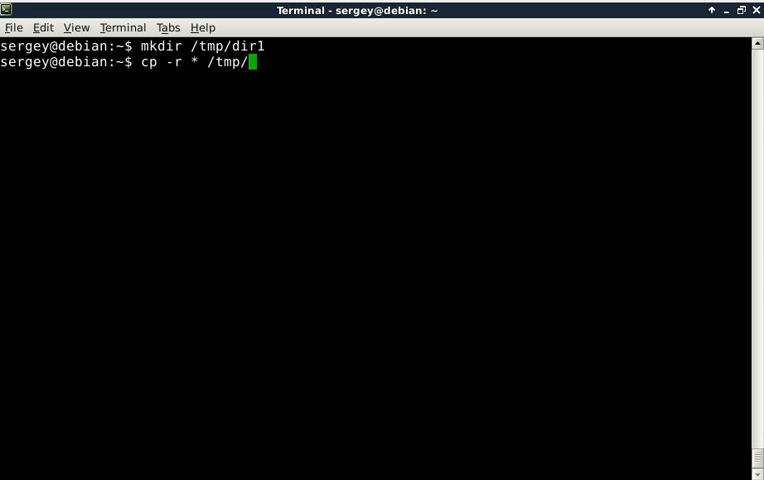
pyautogui.write('dir1')
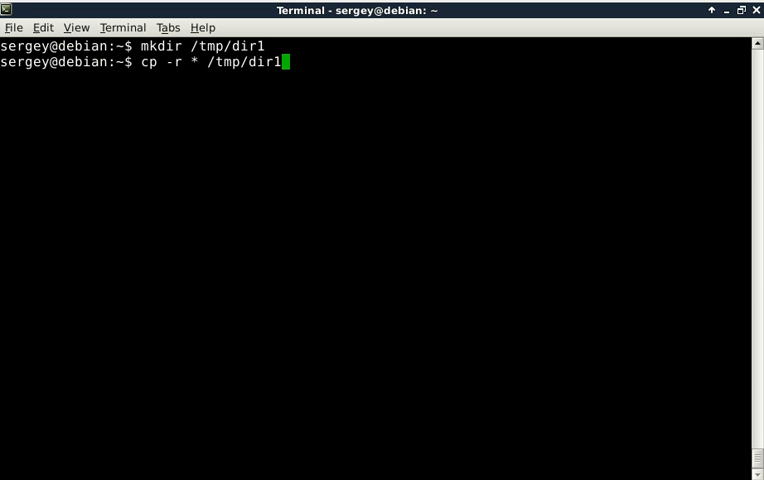
# Start a detailed listing ls -la of /tmp/dir1 to check the copy.
pyautogui.write('ls')
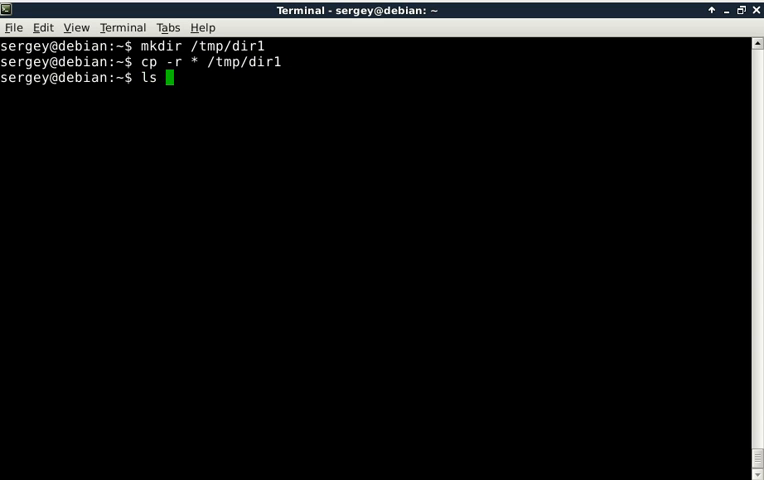
pyautogui.write('-la')
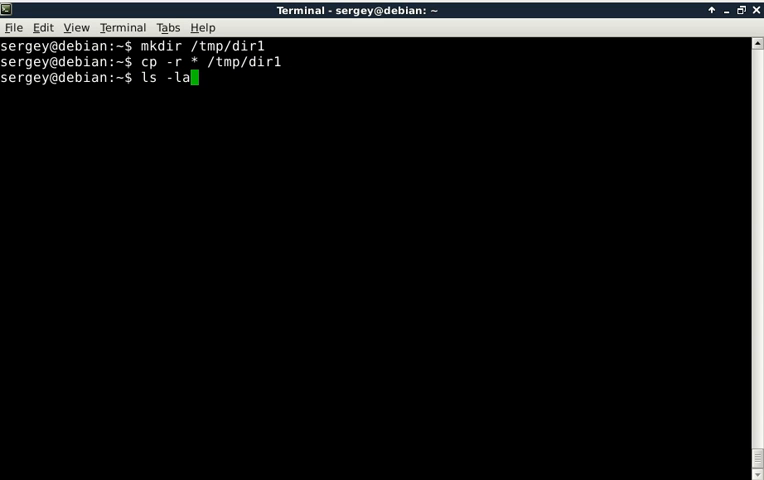
pyautogui.write('/tmp/d')
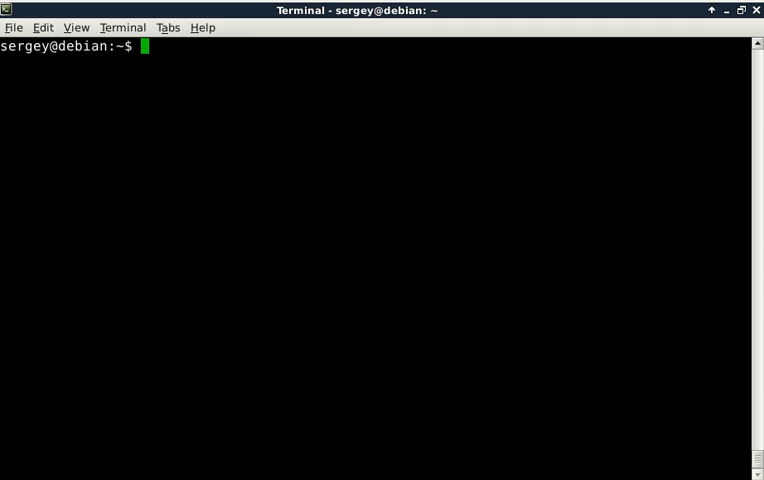
# Copy the current folder, hidden files included, into /tmp/dir2 with cp -r . /tmp/dir2.
pyautogui.write('cp')
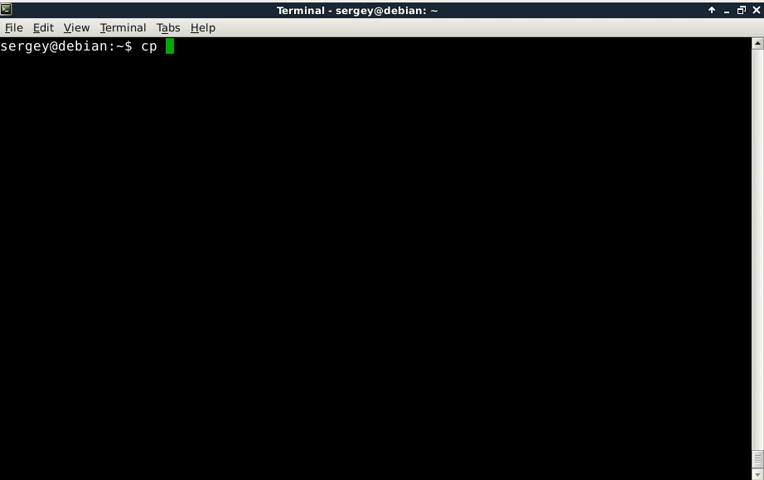
pyautogui.write('-r')
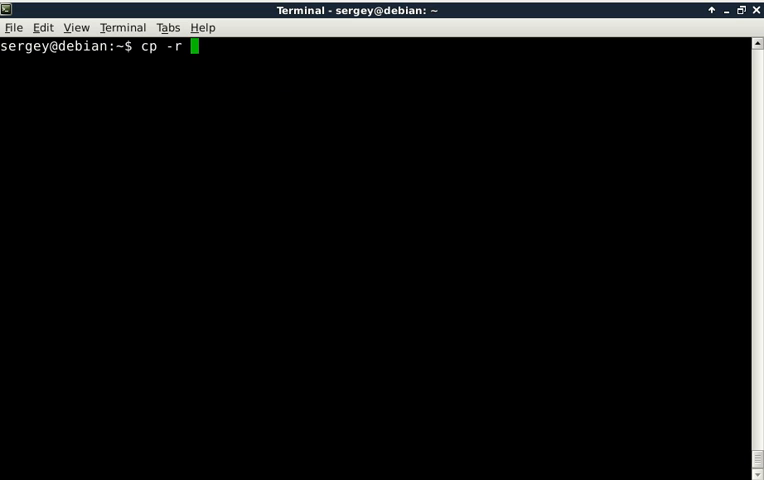
pyautogui.write('.')
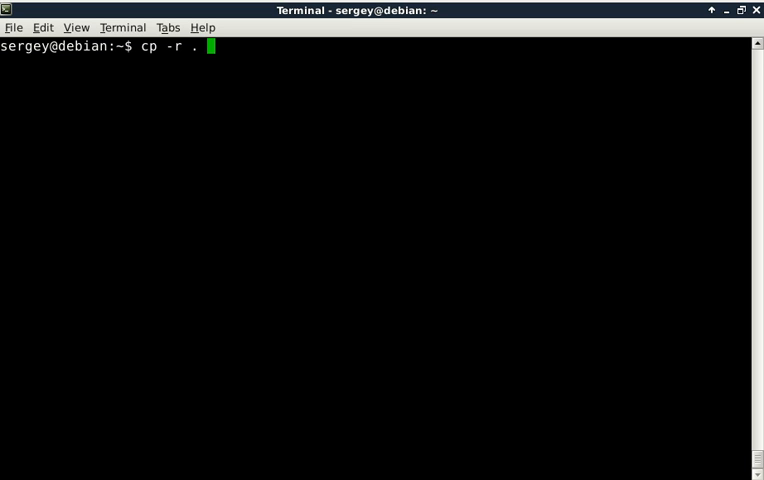
pyautogui.write('/t')
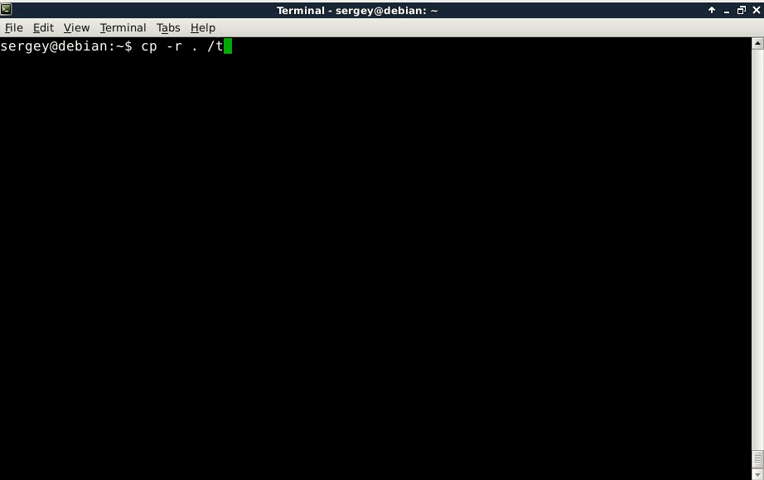
pyautogui.write('mp/dir2')
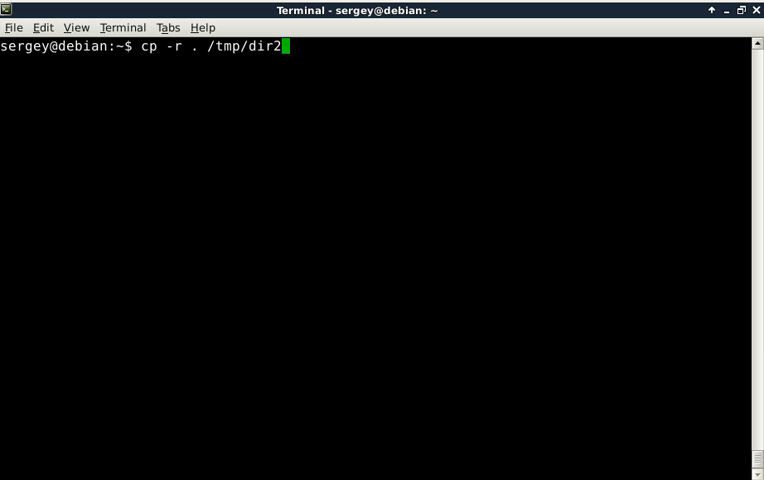
# Show a detailed listing ls -la of /tmp/dir2 including the dot files.
pyautogui.write('ls')
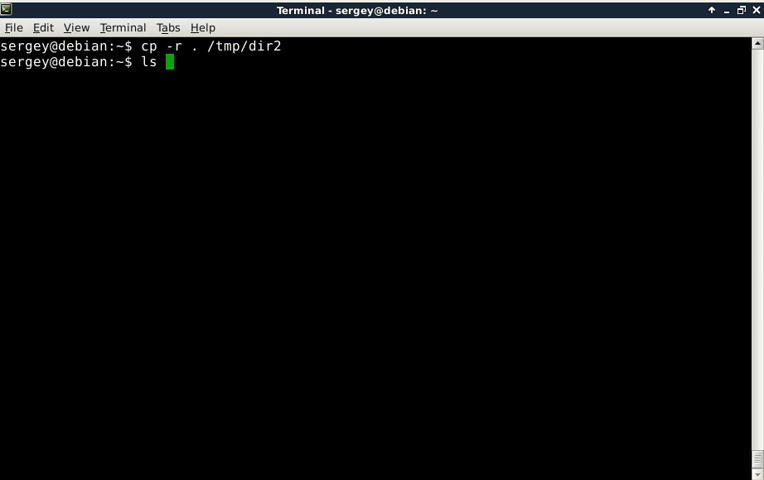
pyautogui.write('-la')
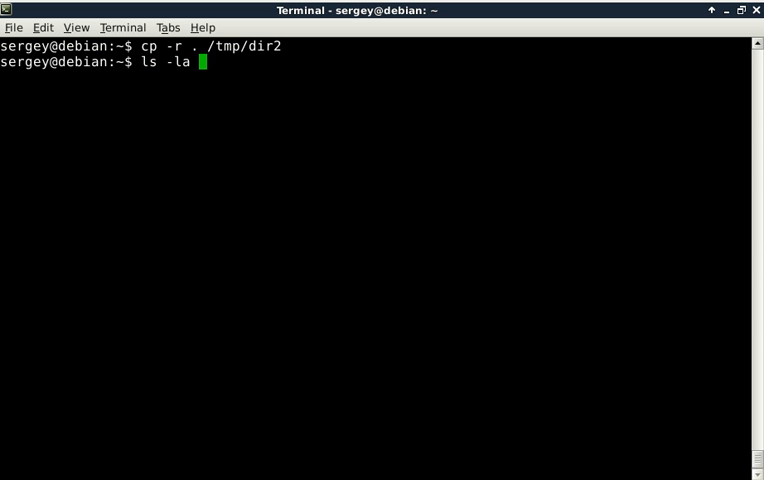
pyautogui.write('/tmp/dir')
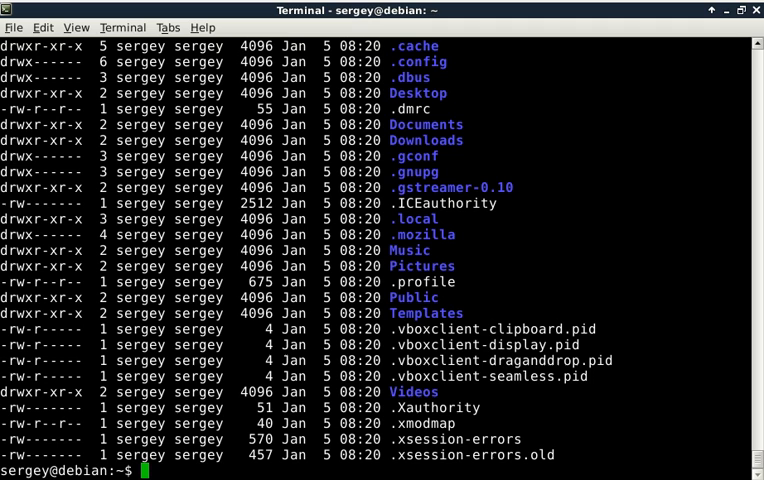
pyautogui.write('c')
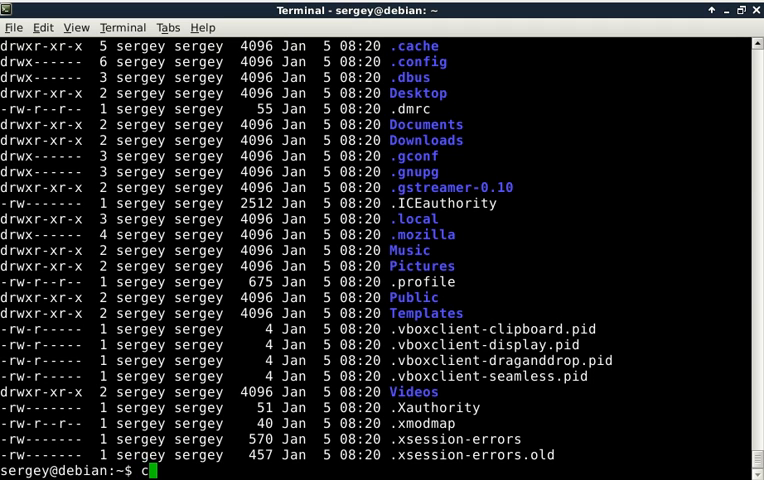
# Copy everything in /home/sergey, hidden files included, into /tmp/dir3 with cp -r /home/sergey/. /tmp/dir3.
pyautogui.write('p')
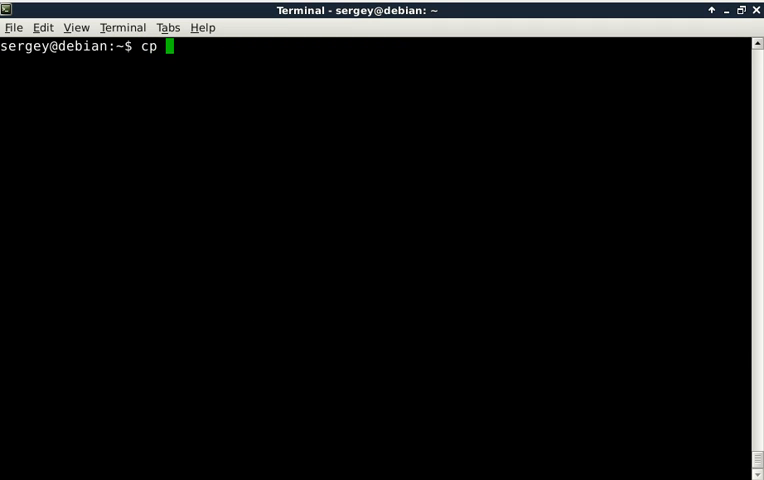
pyautogui.write('-r')
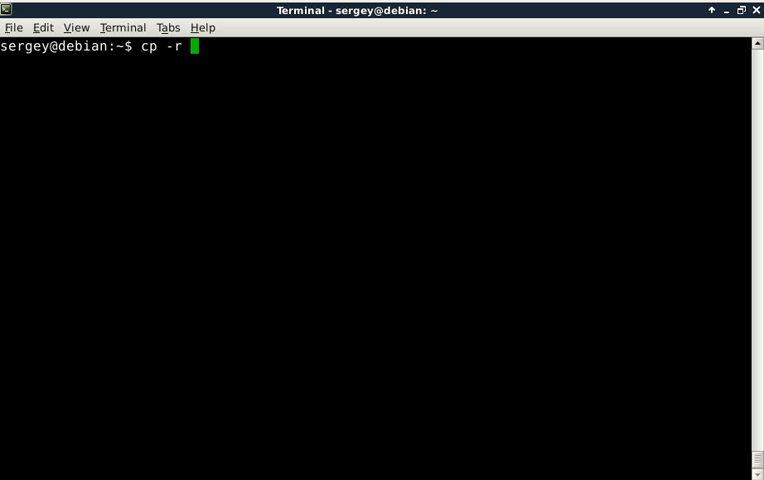
pyautogui.write('/')
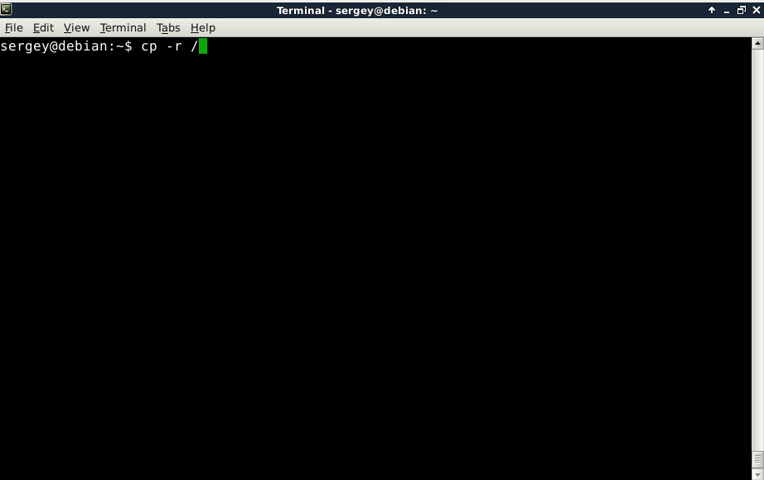
pyautogui.write('home/')
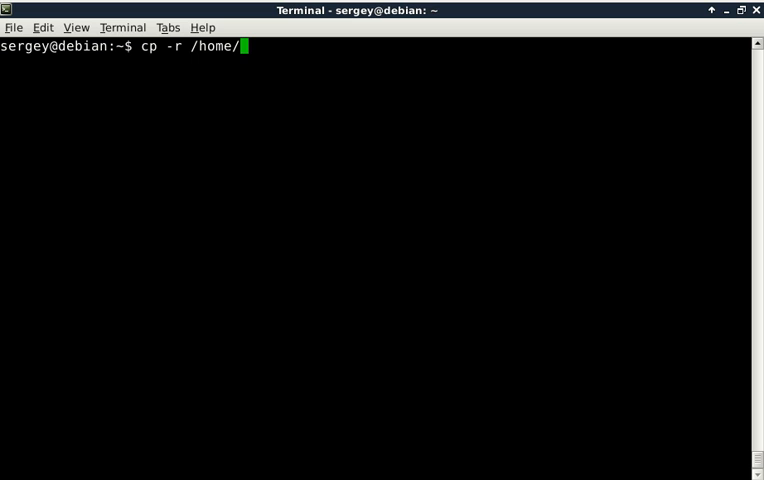
pyautogui.write('sergey/')
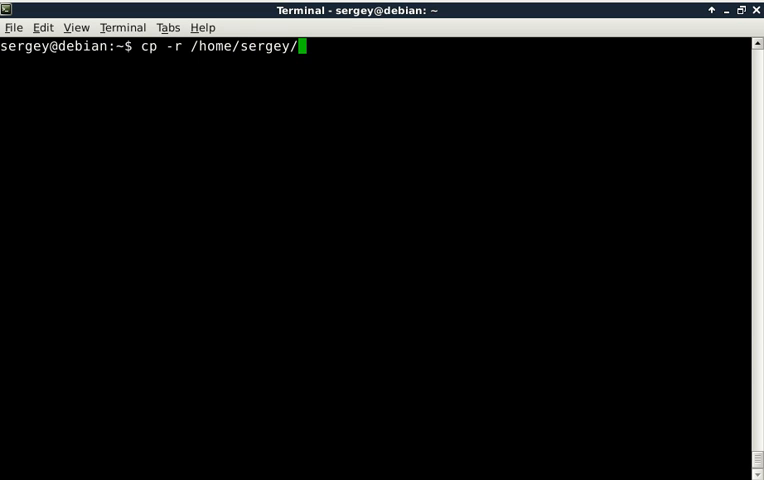
pyautogui.write('.')
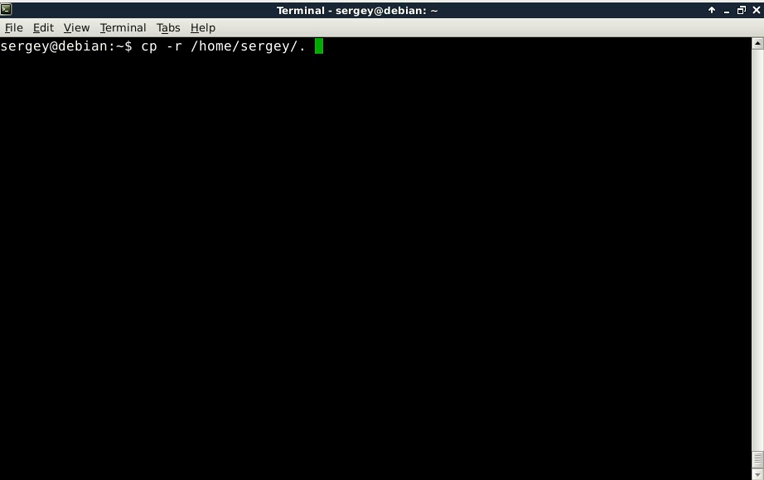
pyautogui.write('/tm')
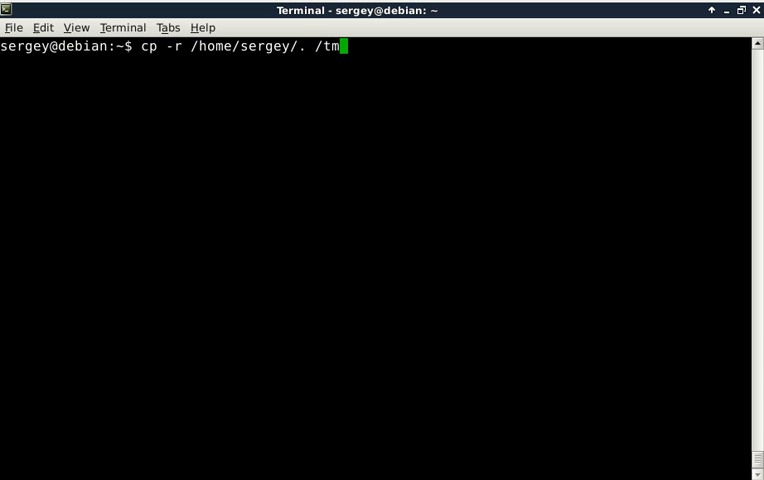
pyautogui.write('p/dir')
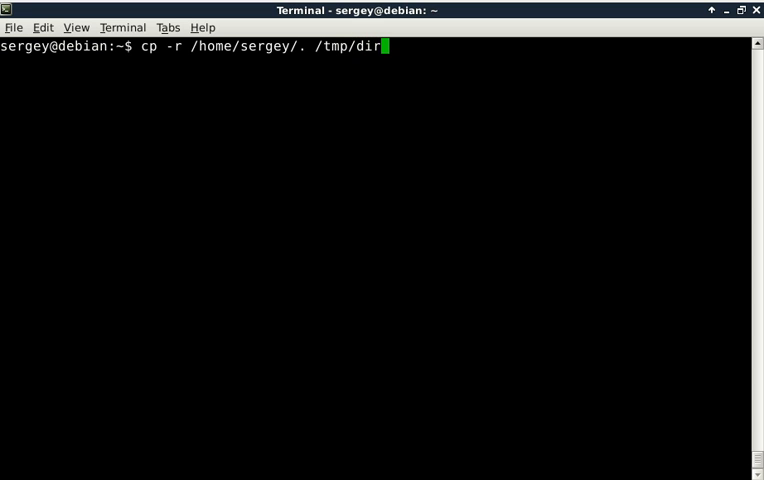
pyautogui.write('3')
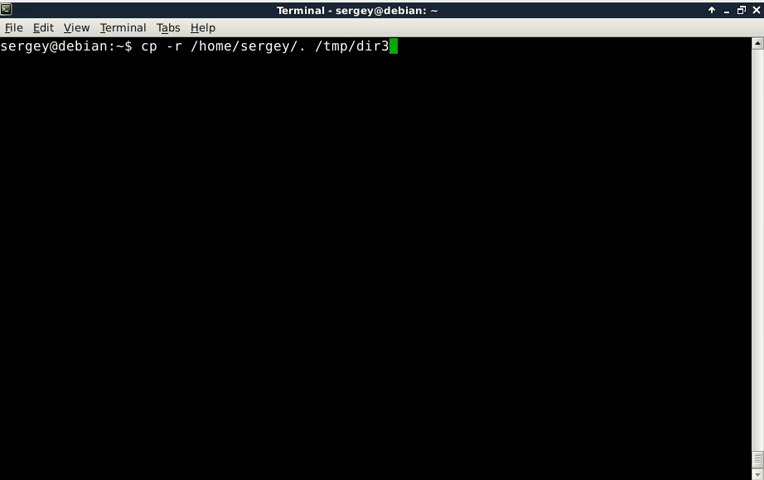
pyautogui.press('Return')
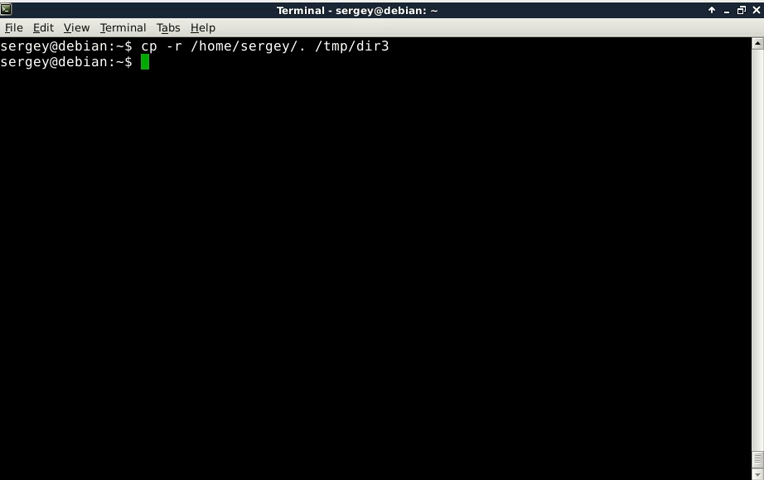
# Enter a detailed listing command ls -la /tmp/dir3 to check that folder's contents.
pyautogui.write('ls -la')
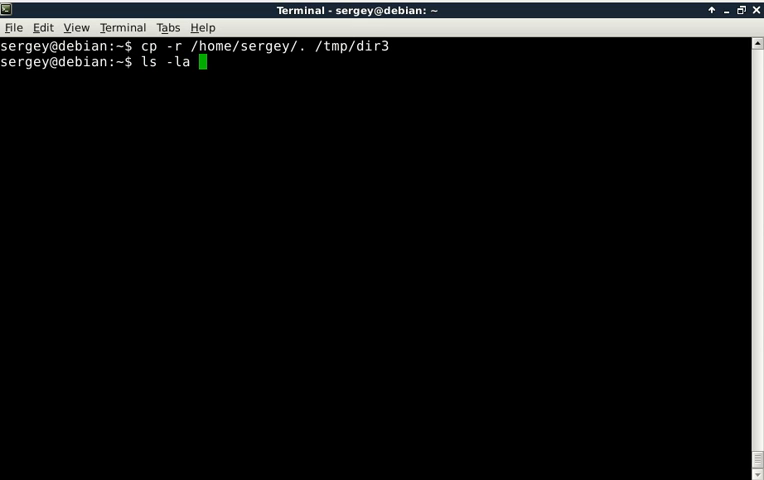
pyautogui.write('/tmp/d')
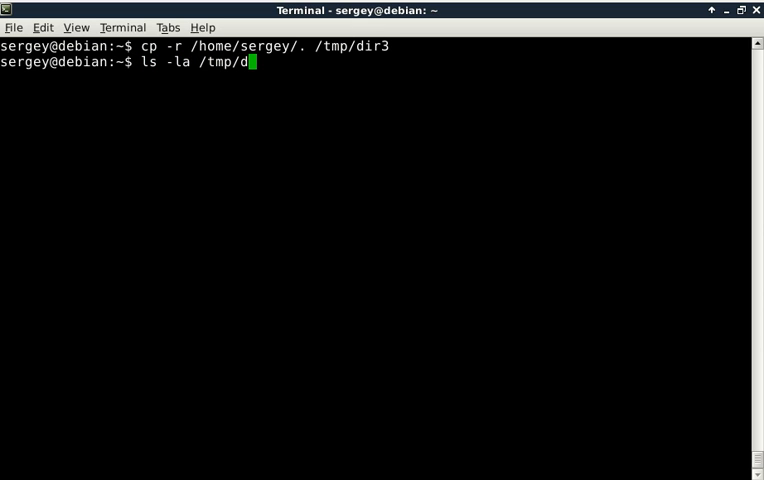
pyautogui.write('ir3')
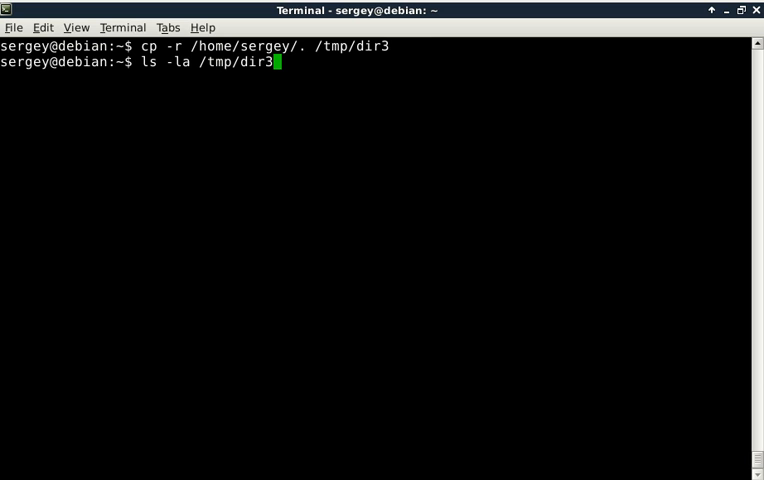